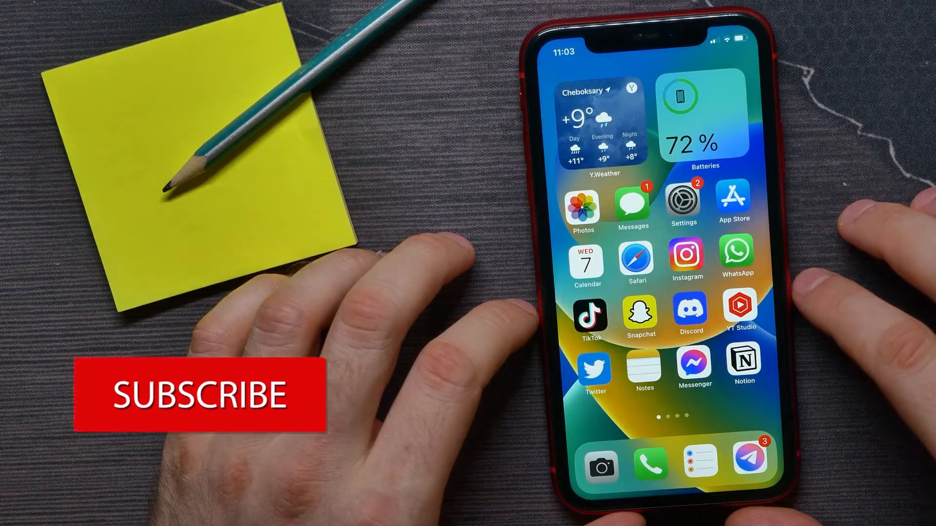
Launch TikTok and go to your own profile page.
click(590, 315)
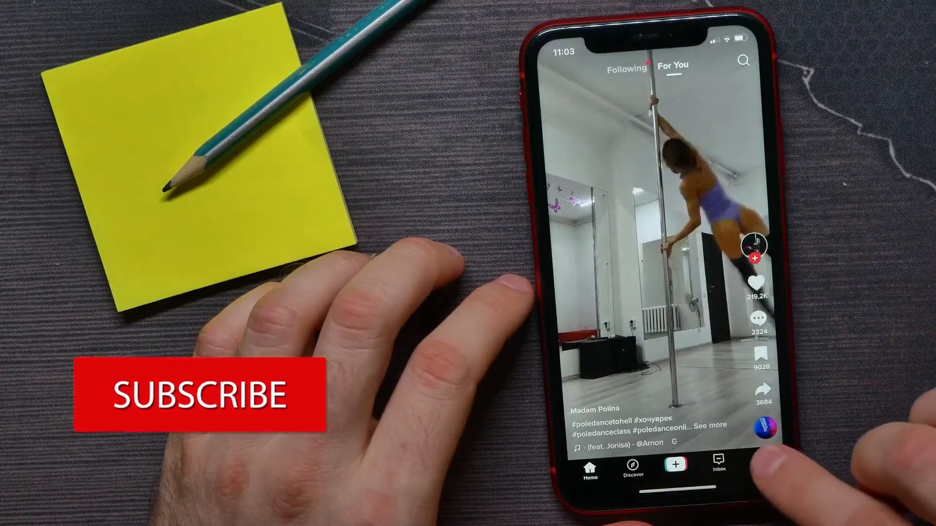
click(762, 462)
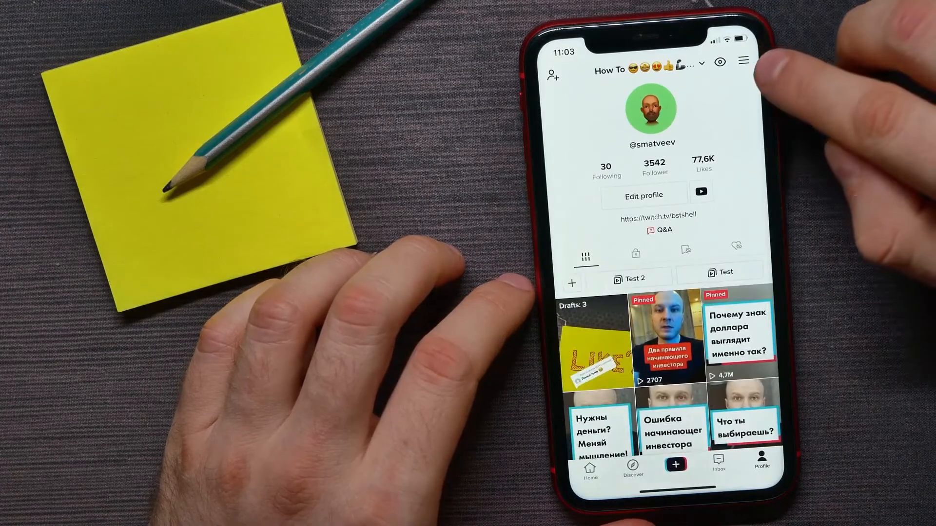
Reach the Privacy settings page via the menu's Settings and privacy entry.
click(743, 61)
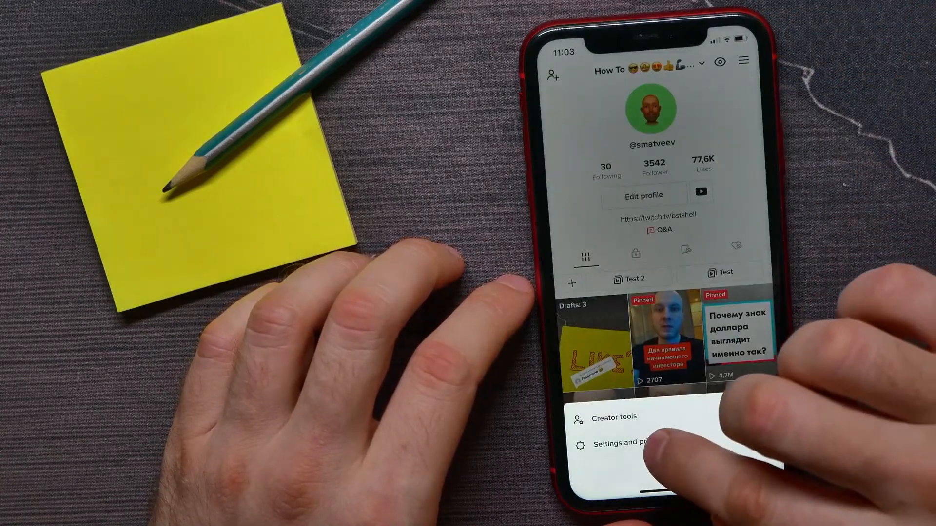
click(626, 444)
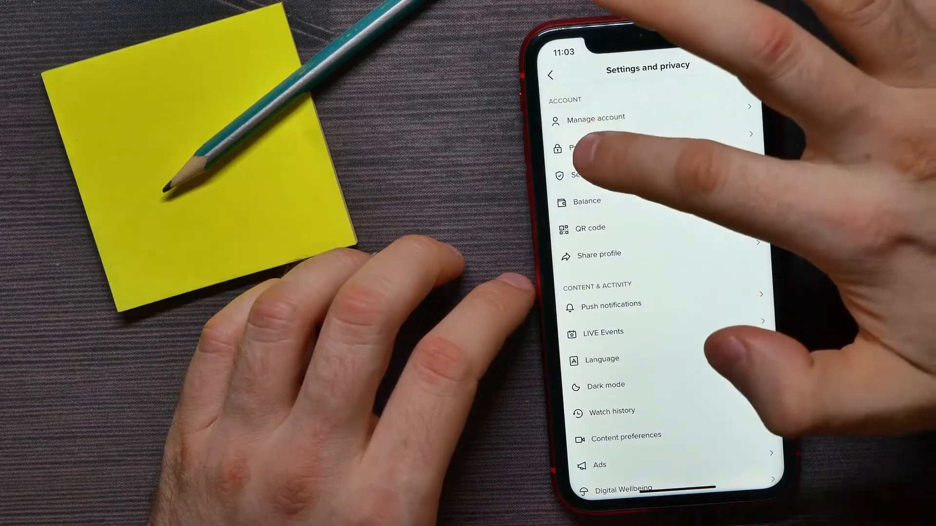
click(585, 147)
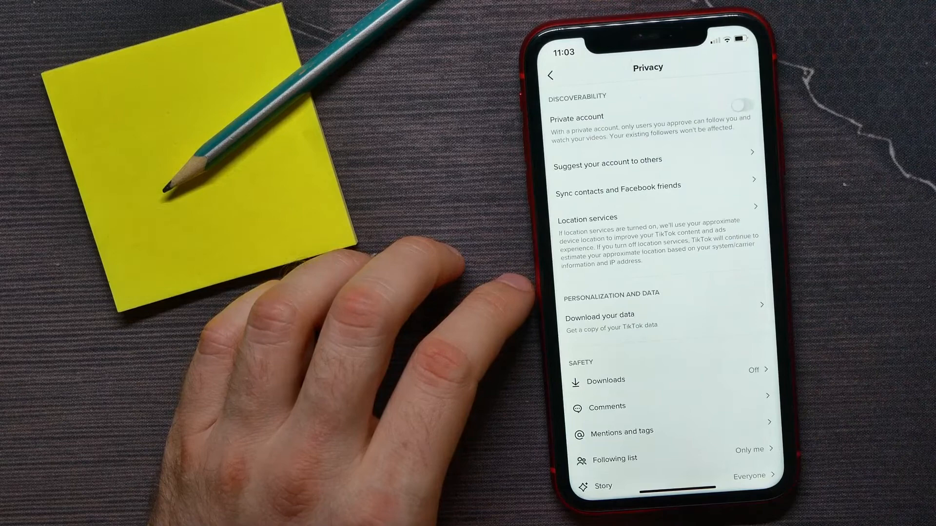
Set Liked videos visibility to 'Only me' from the Privacy list.
scroll(down, 3)
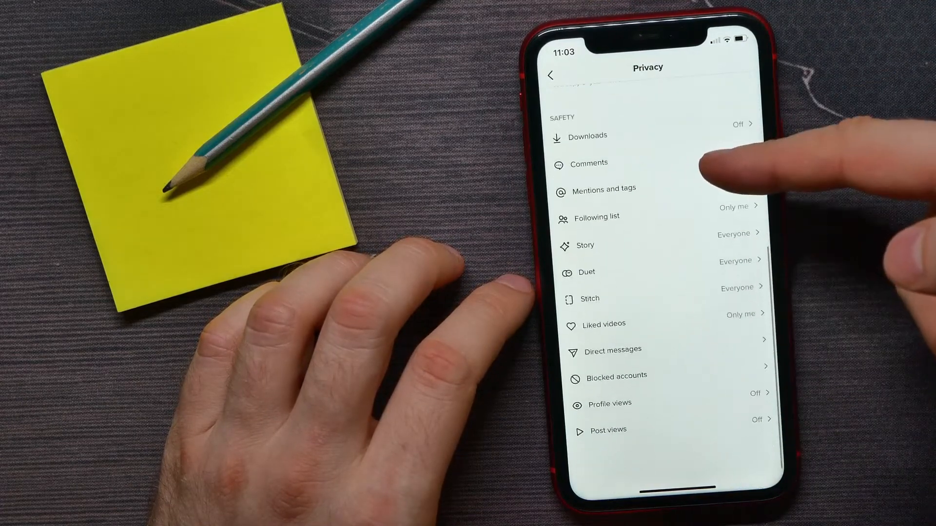
scroll(down, 3)
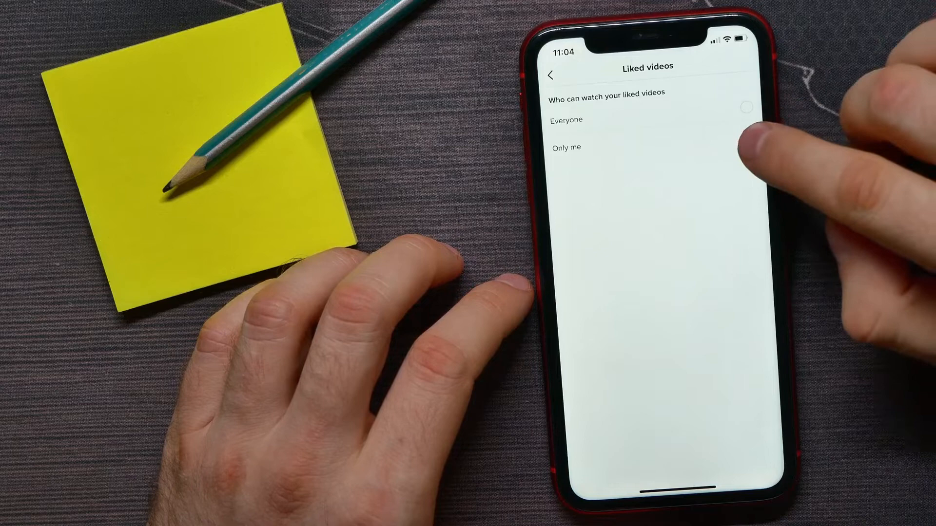
click(746, 135)
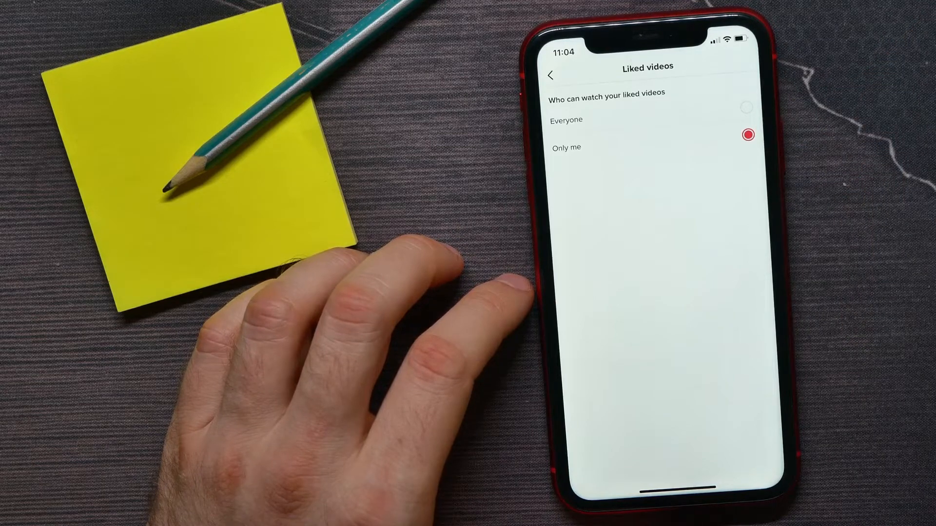